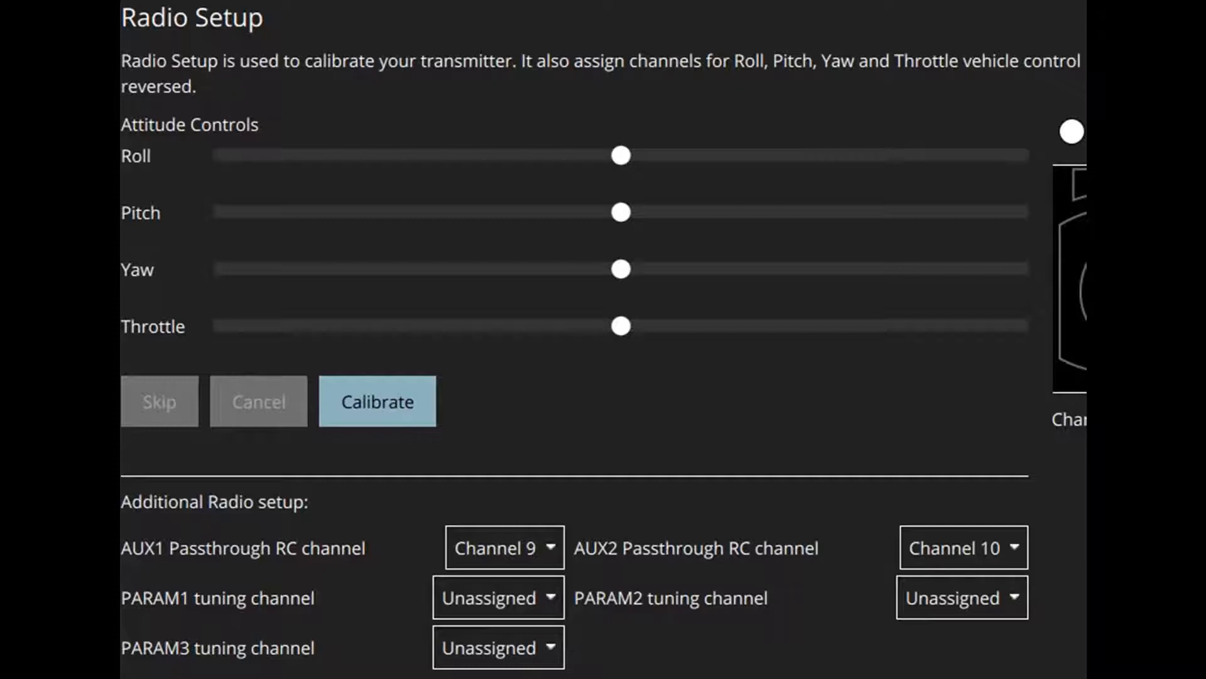
Step: Filter the parameter list to RC_MAP_OFFB_SW, showing the offboard switch channel as Unassigned
{"action": "left_click", "coordinate": [195, 616]}
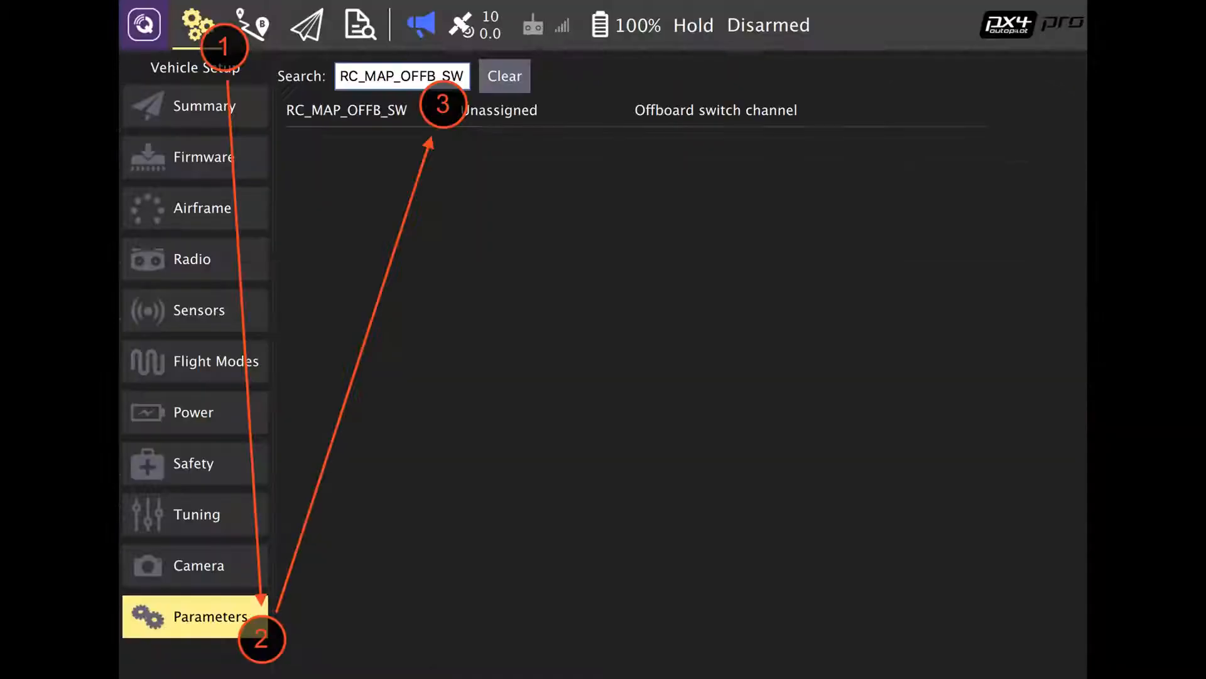